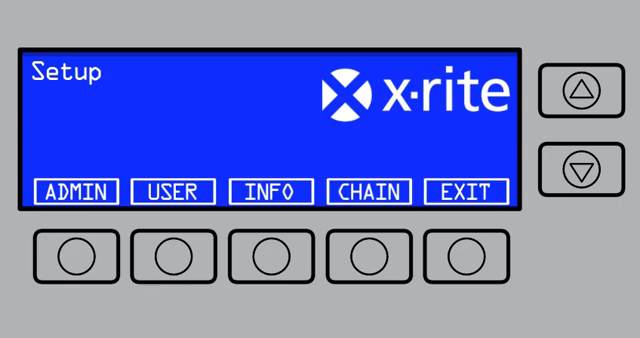
# Step: Bring up System Settings showing EOL Off, Time Format 12H, Operation Mode SPL QC and Standby Timer 30
pyautogui.click(78, 258)
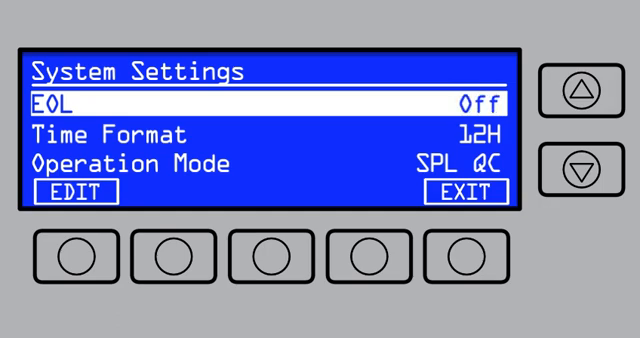
pyautogui.click(578, 168)
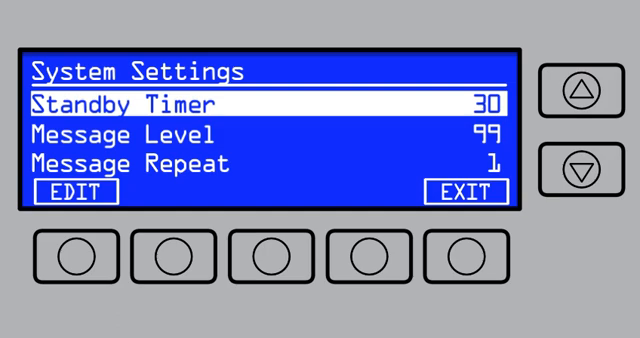
# Step: Step down the settings list to Message Level 99, Message Repeat 1 and Key Repeat Times 200
pyautogui.click(580, 166)
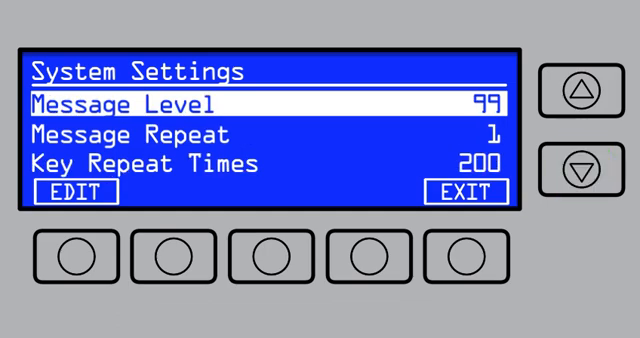